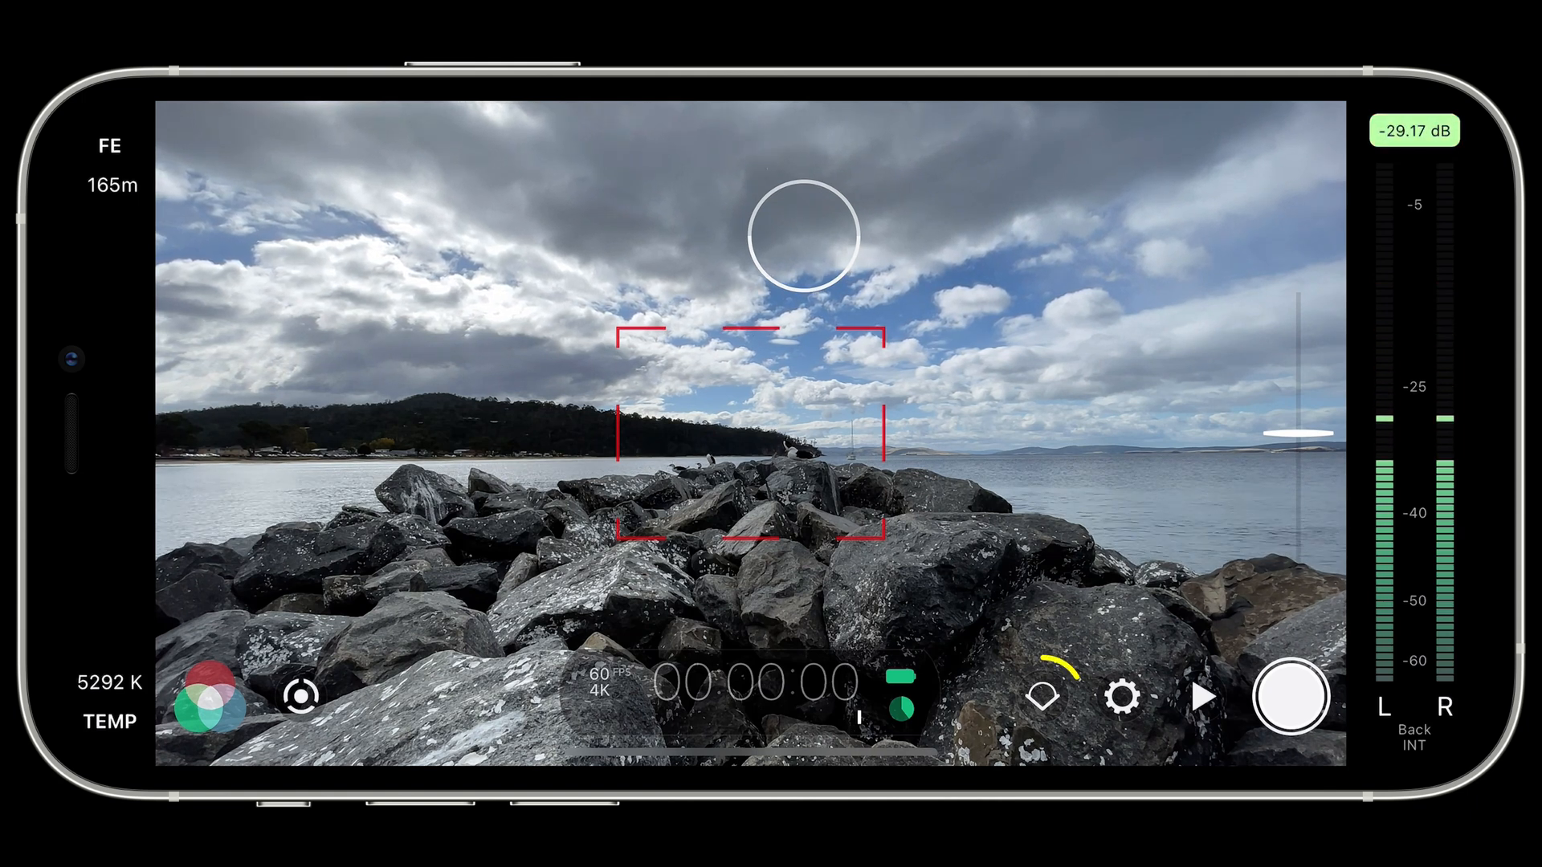
# - Pick Tele from the quick lens picker to frame the perched seabirds
pyautogui.click(1045, 697)
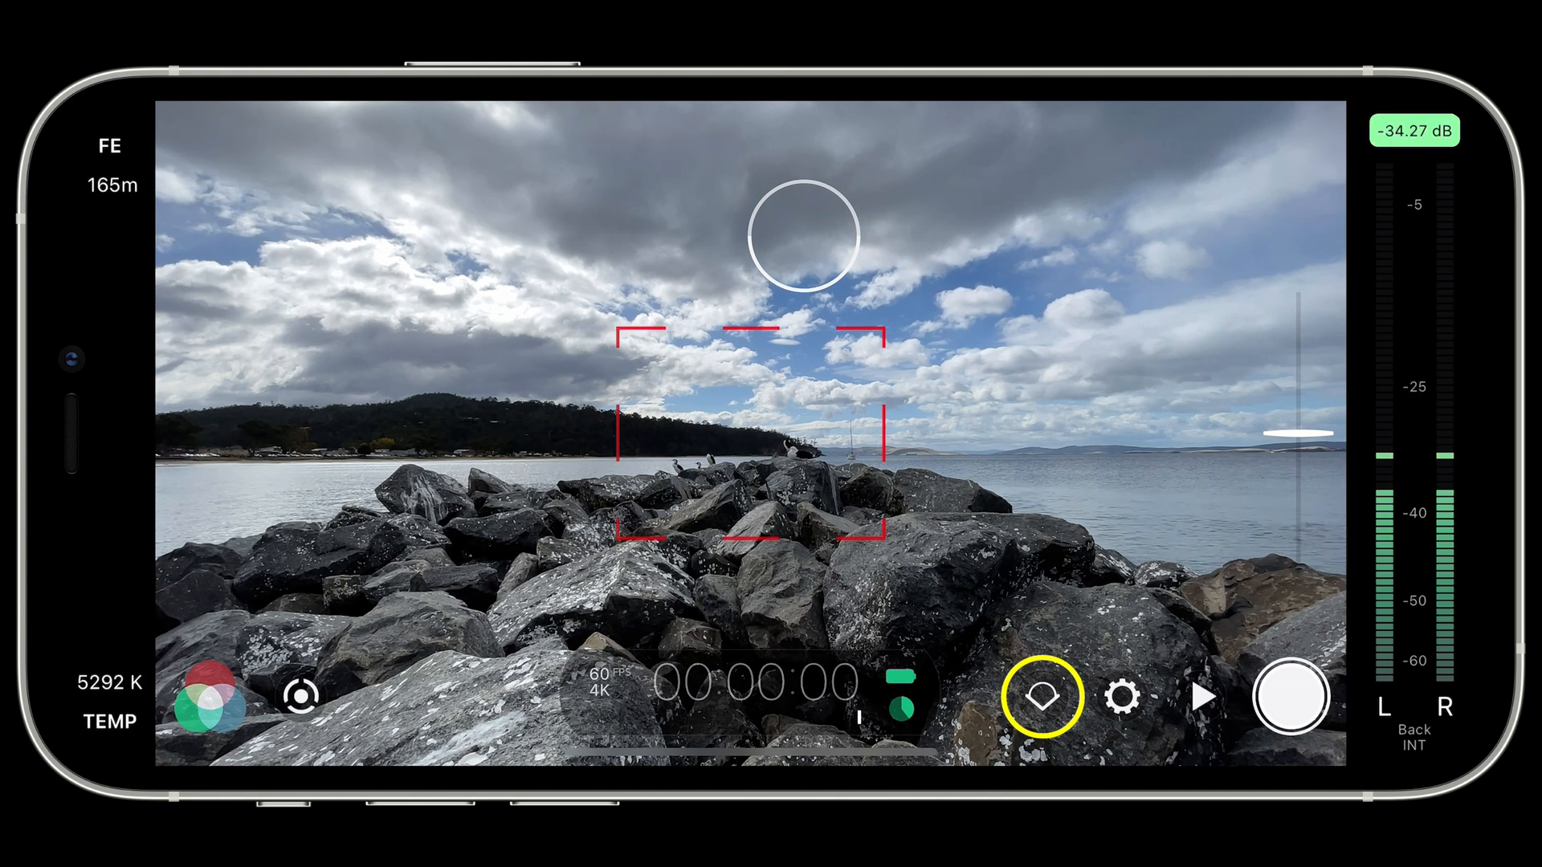
pyautogui.click(1044, 697)
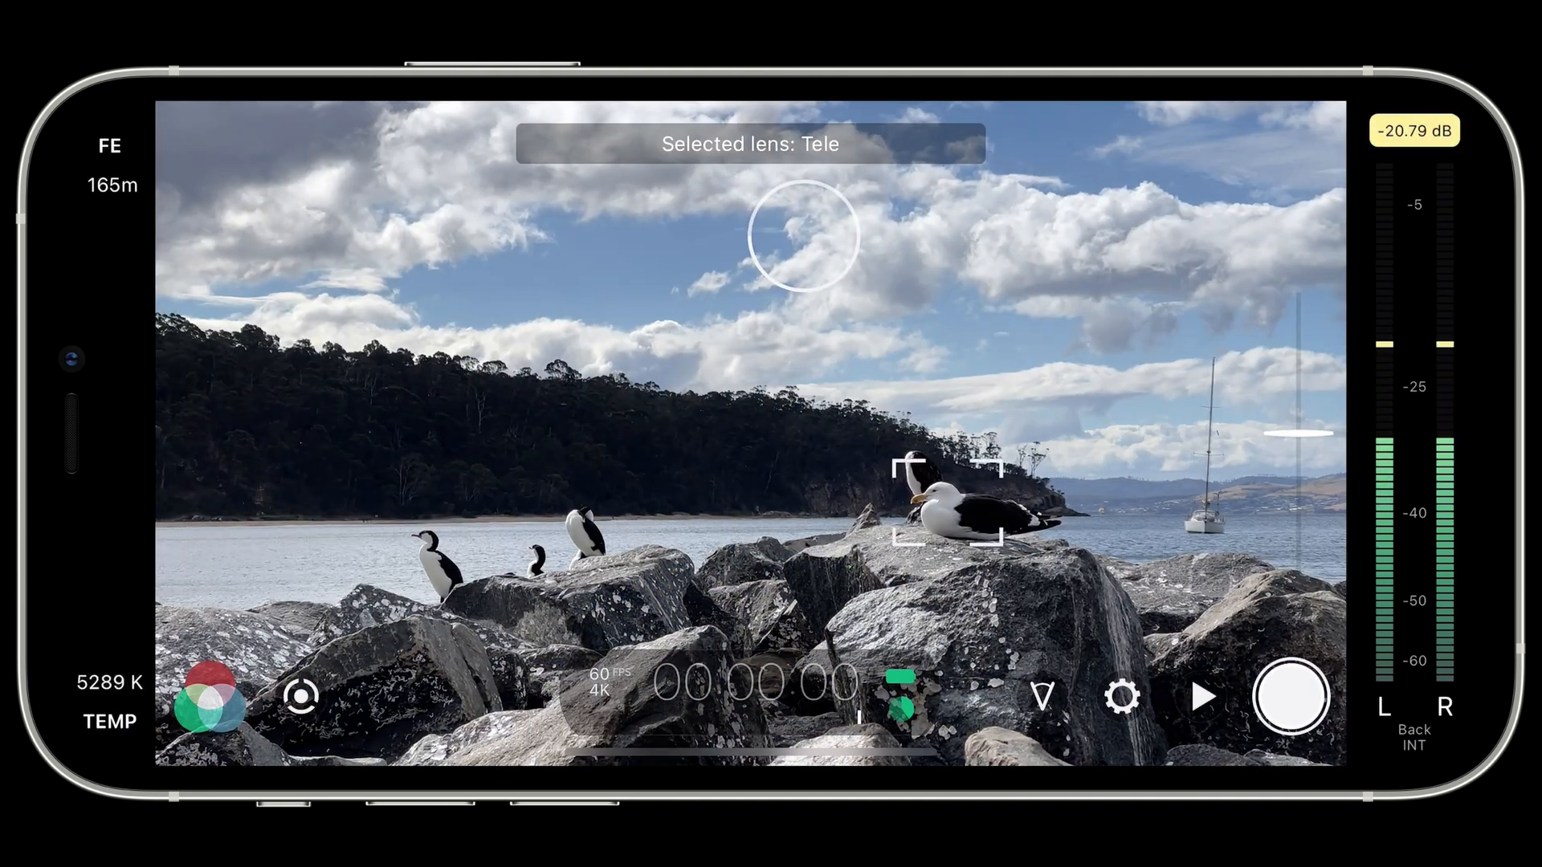
# - Record a few-second telephoto clip of the seabirds, then stop recording
pyautogui.click(1291, 697)
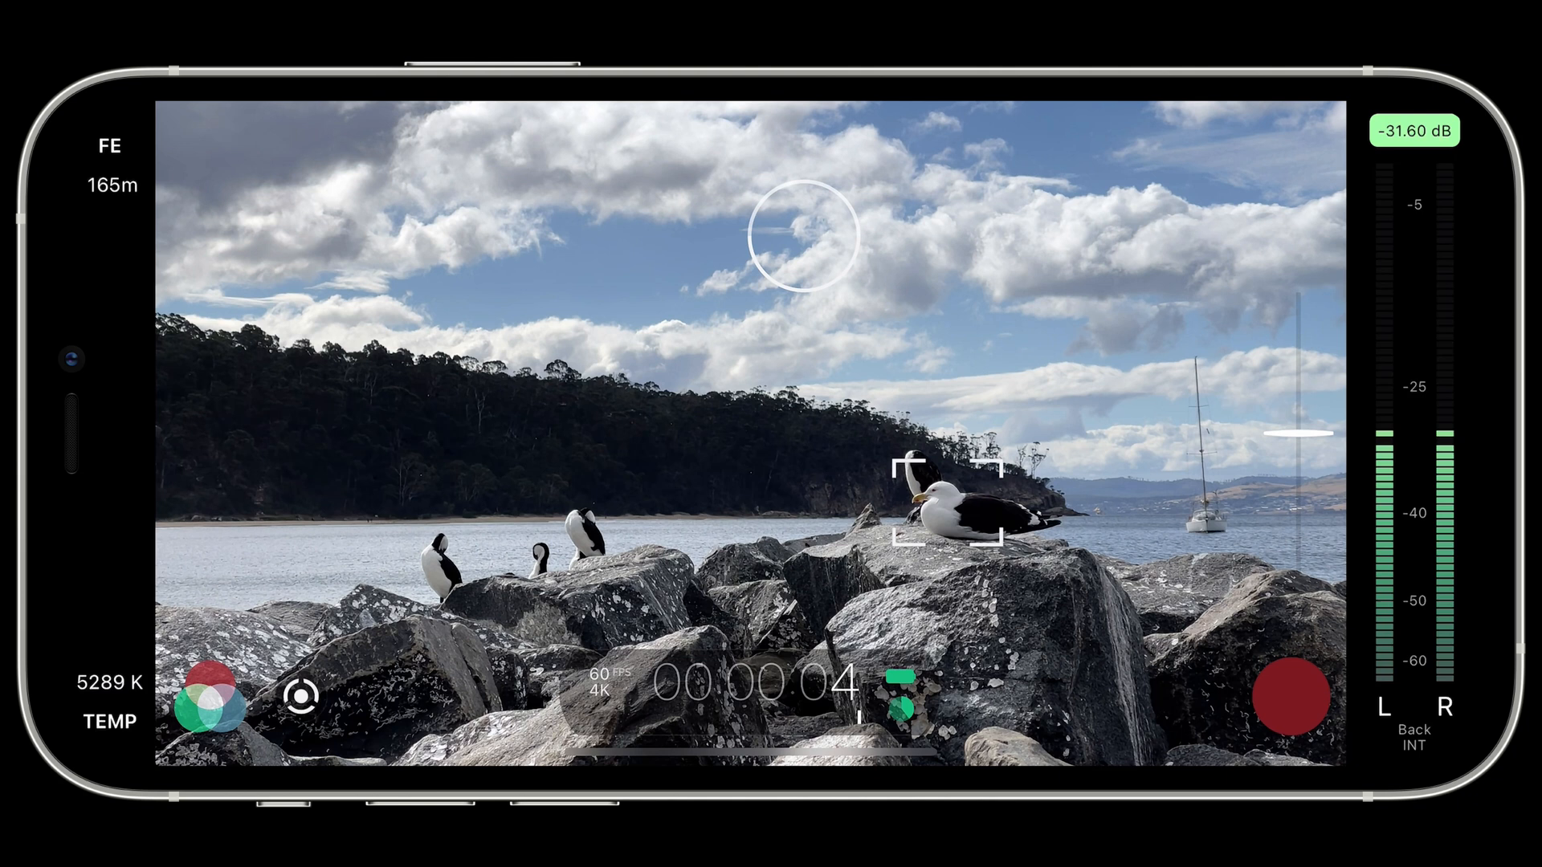
pyautogui.click(1293, 695)
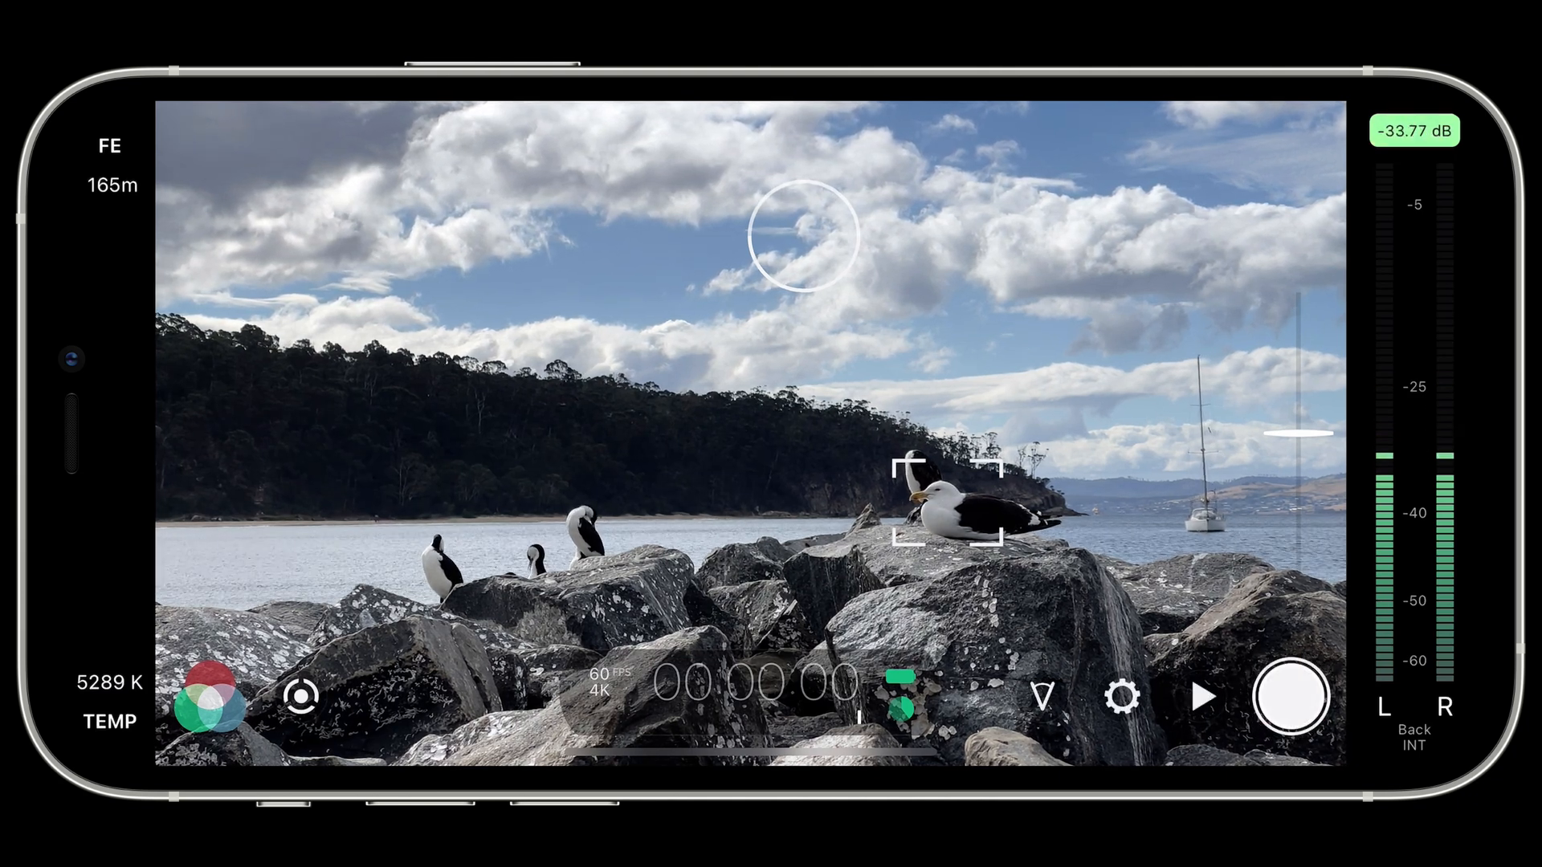
pyautogui.click(1122, 696)
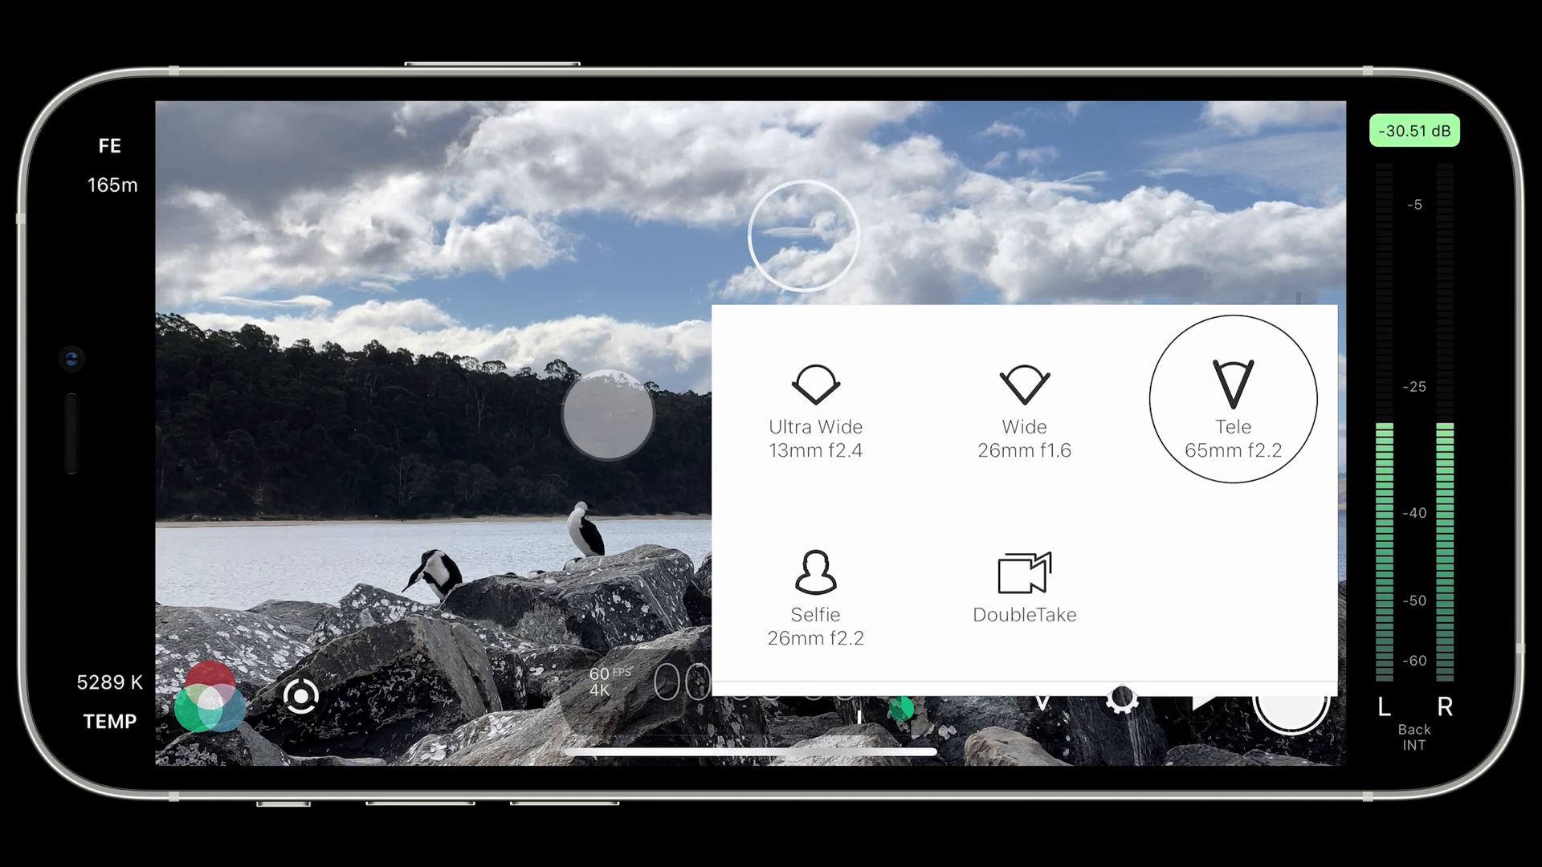
pyautogui.click(1231, 399)
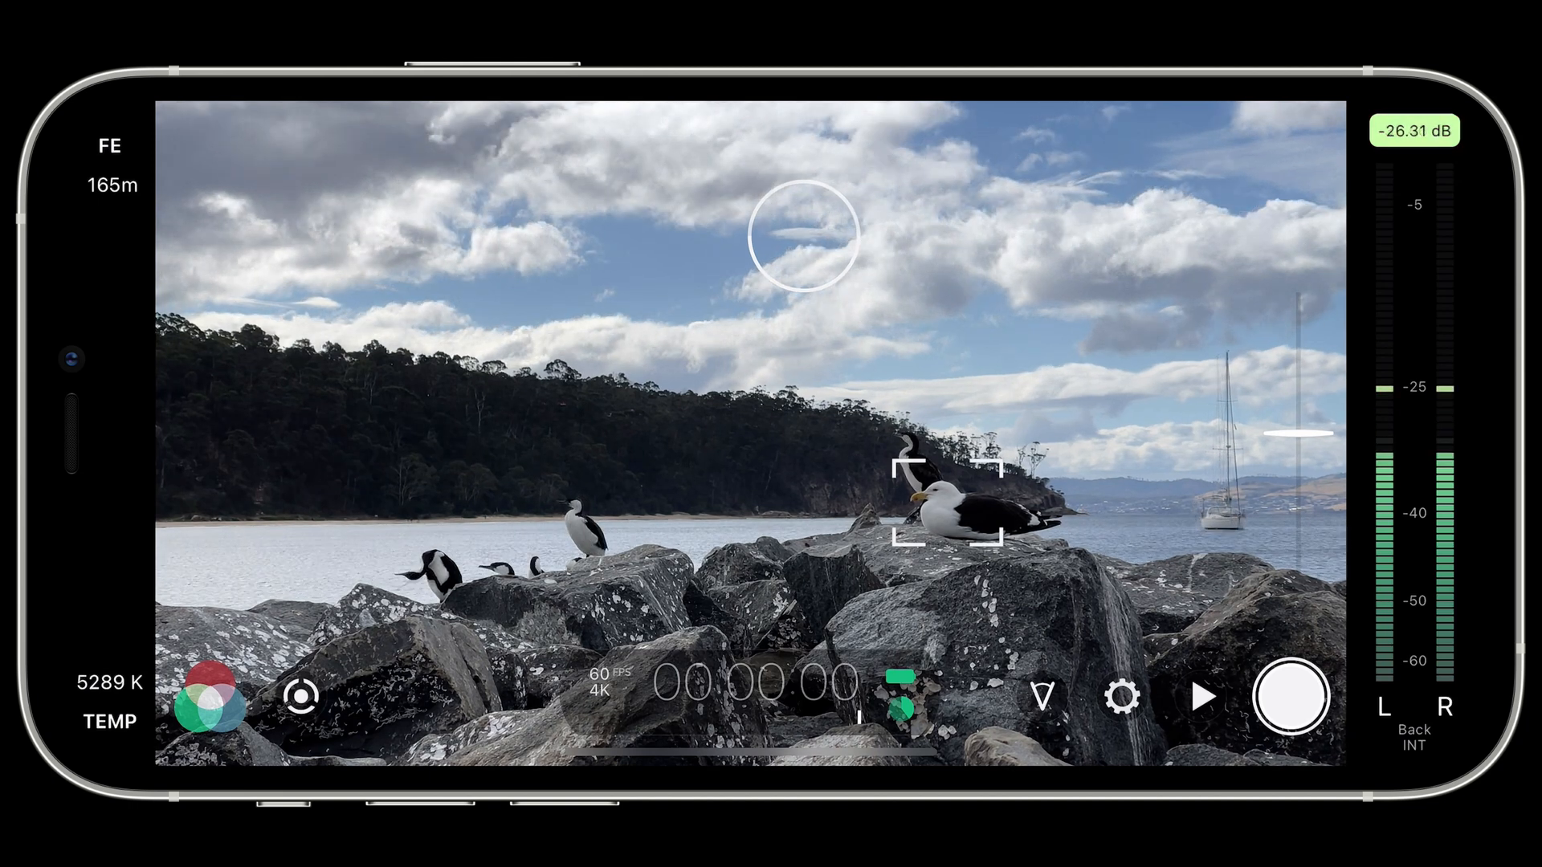
pyautogui.click(1125, 696)
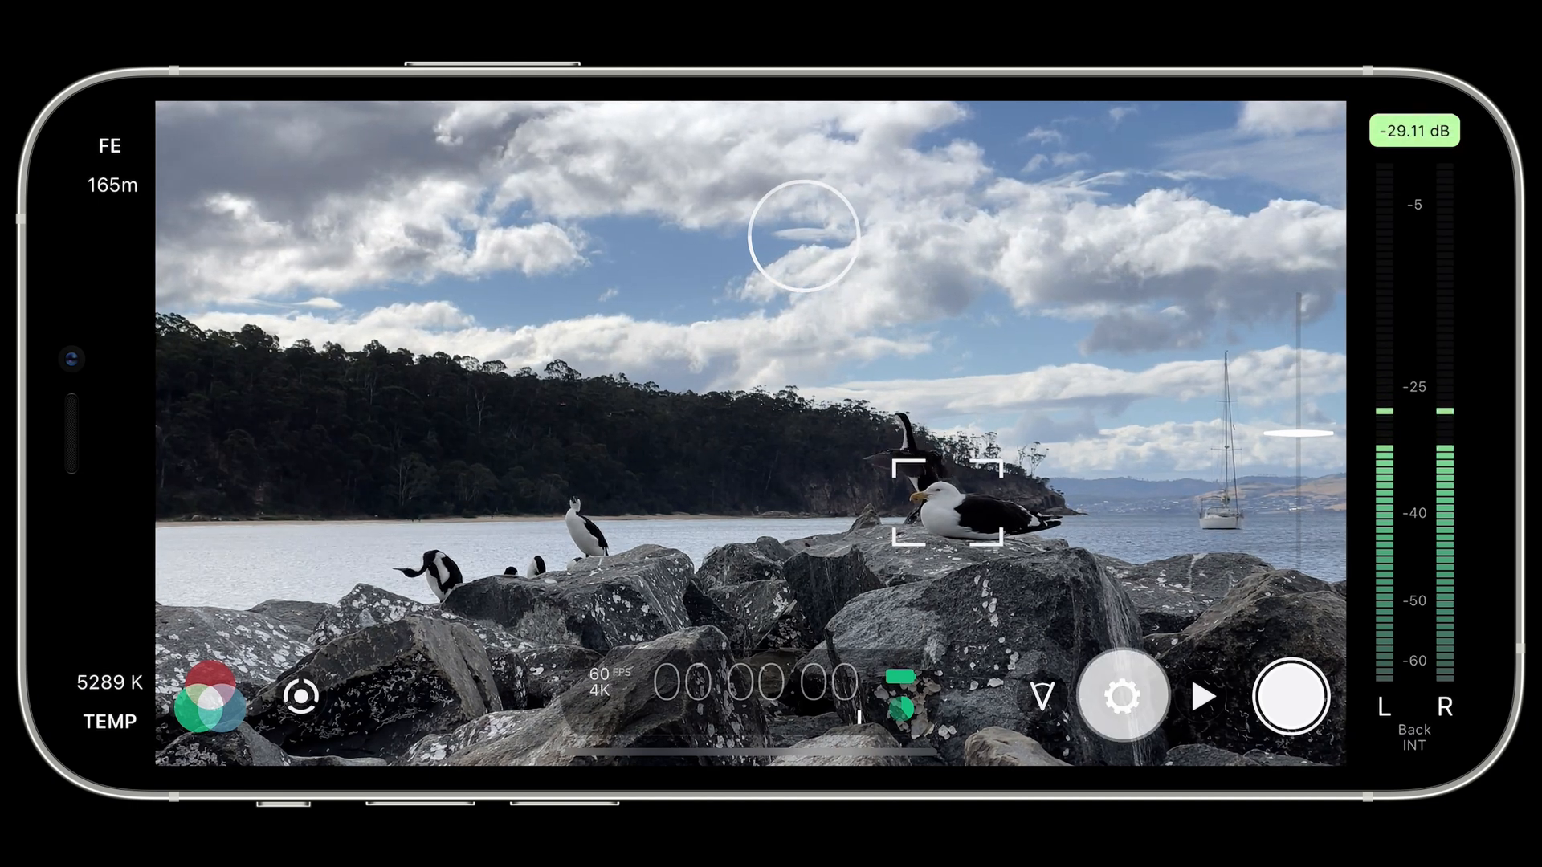
# - Enable Content Management in the settings popover and choose Advanced naming
pyautogui.click(1121, 695)
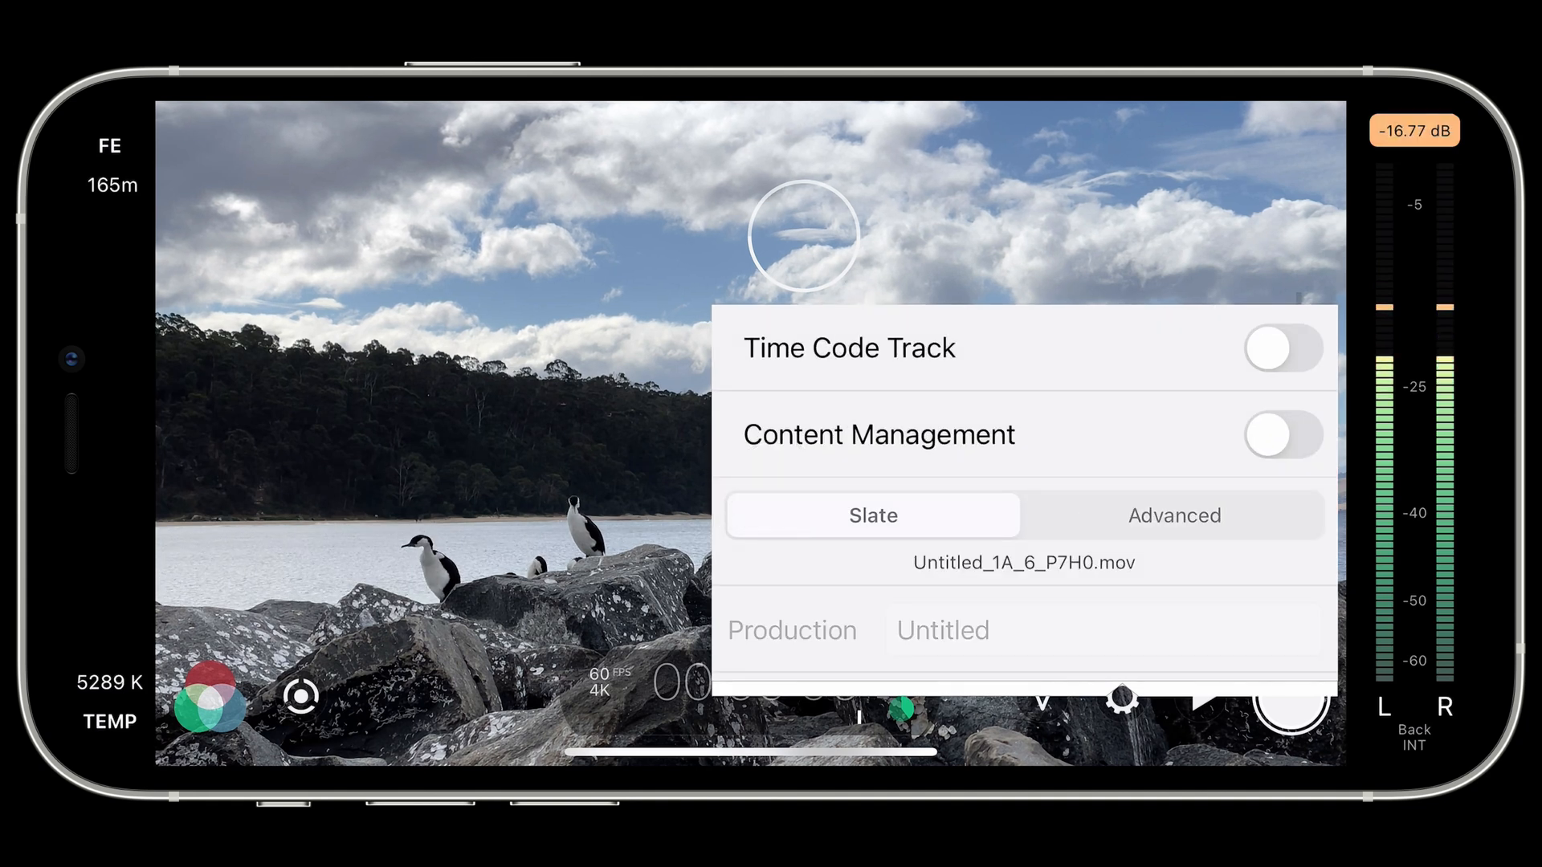
pyautogui.click(1283, 435)
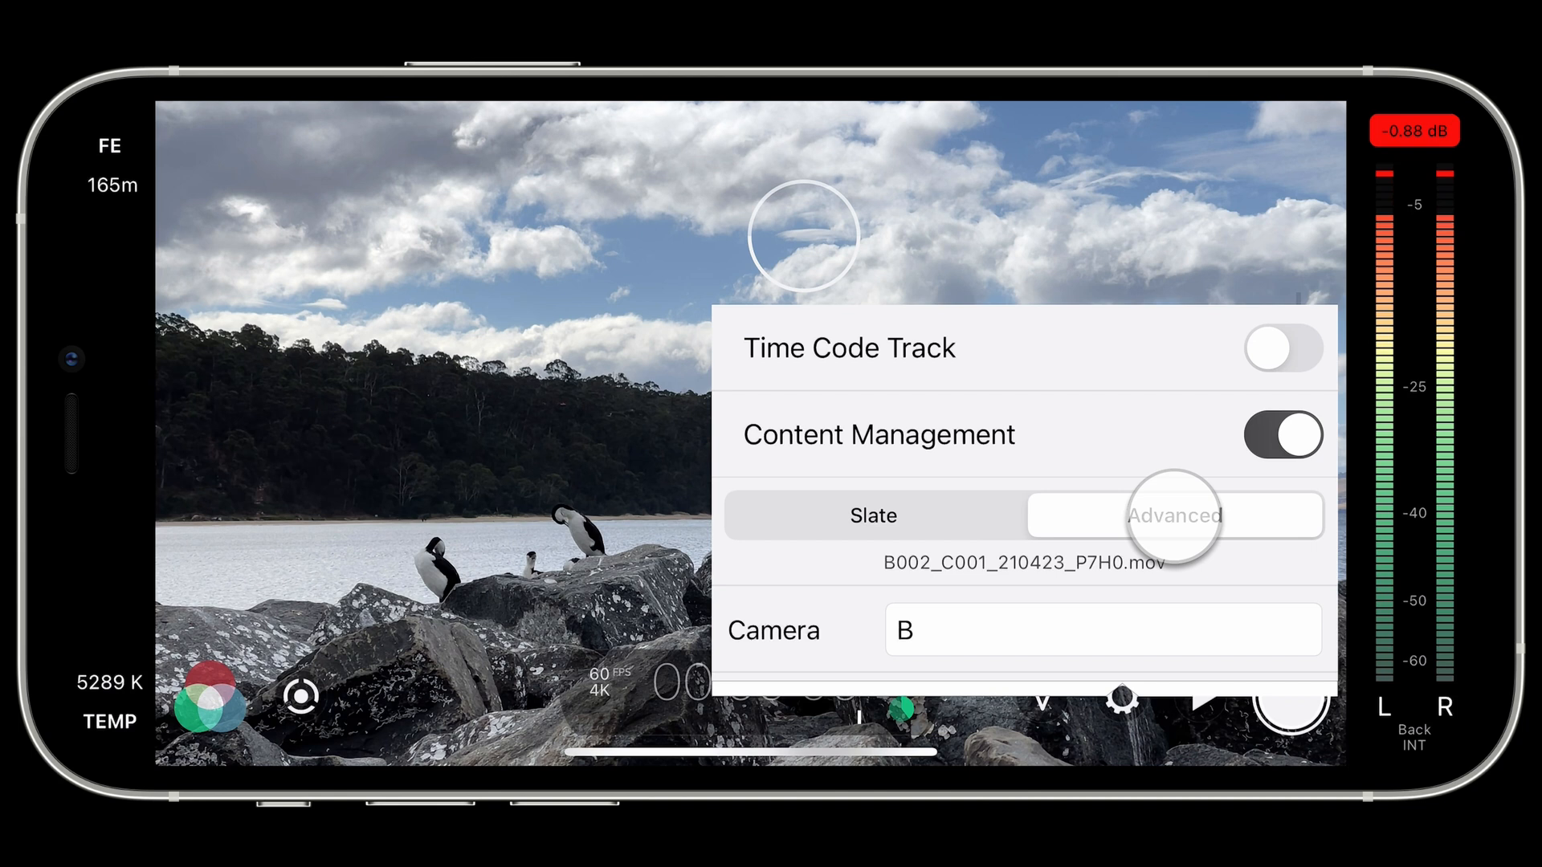
pyautogui.click(1175, 516)
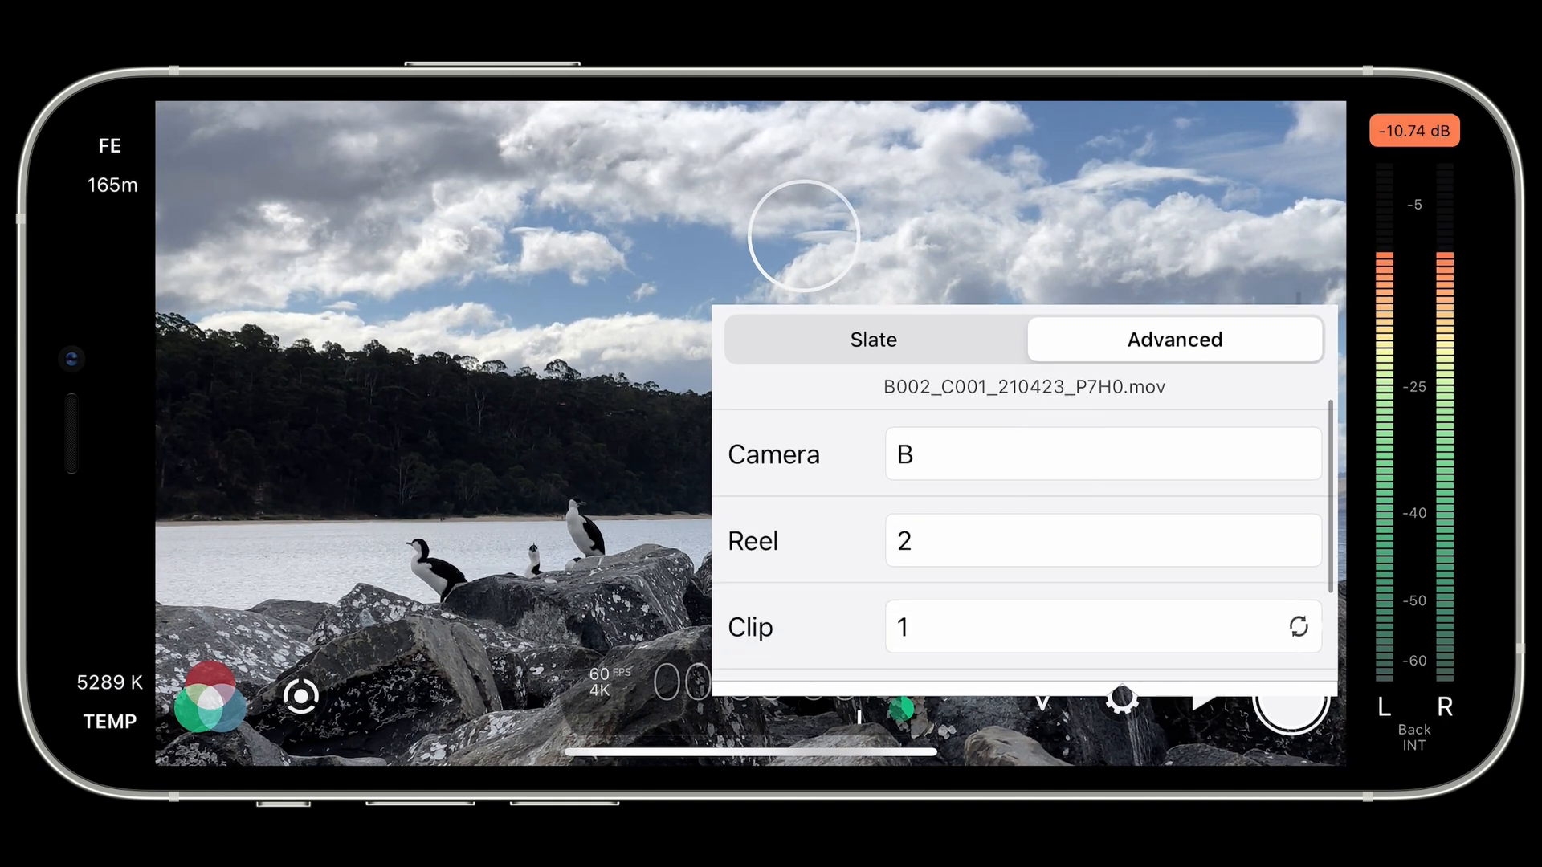
# - Save camera letter C and reel number 1 in the advanced naming fields
pyautogui.click(1101, 453)
pyautogui.write('C')
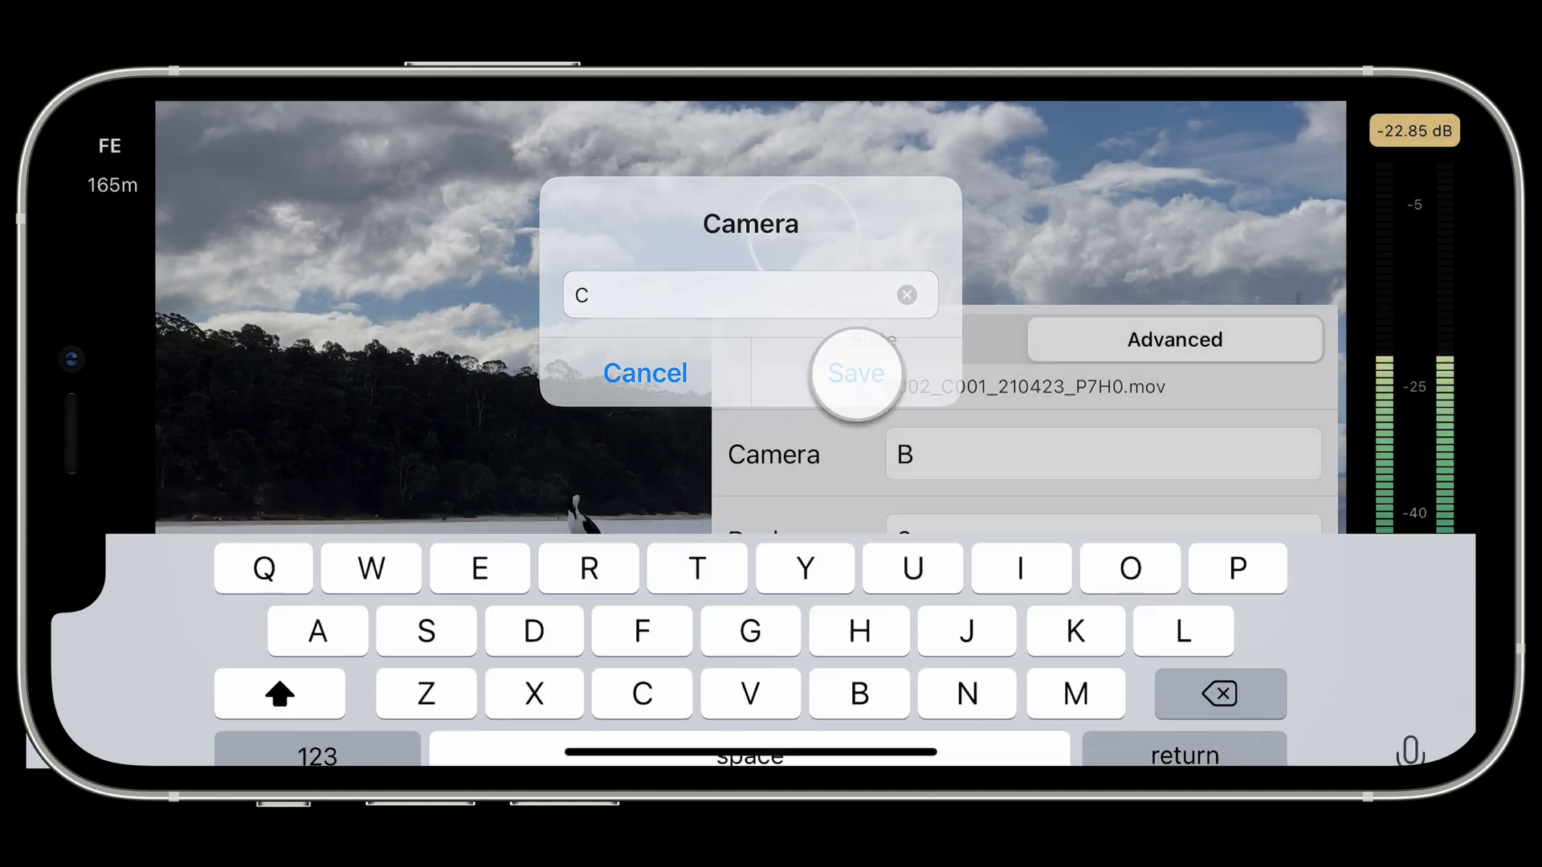
pyautogui.click(854, 372)
pyautogui.write('1')
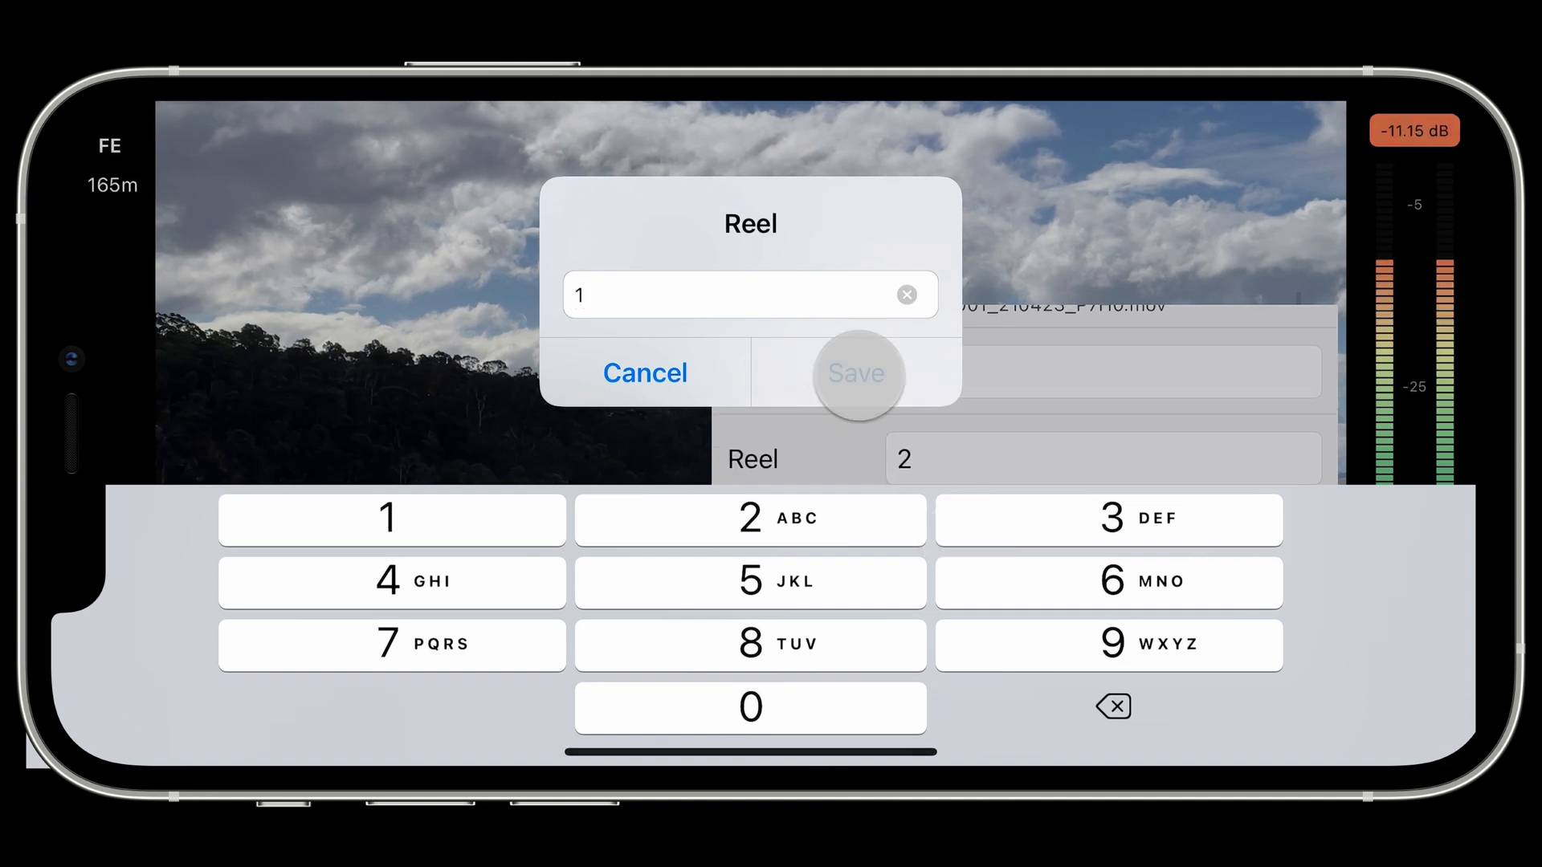
pyautogui.click(855, 372)
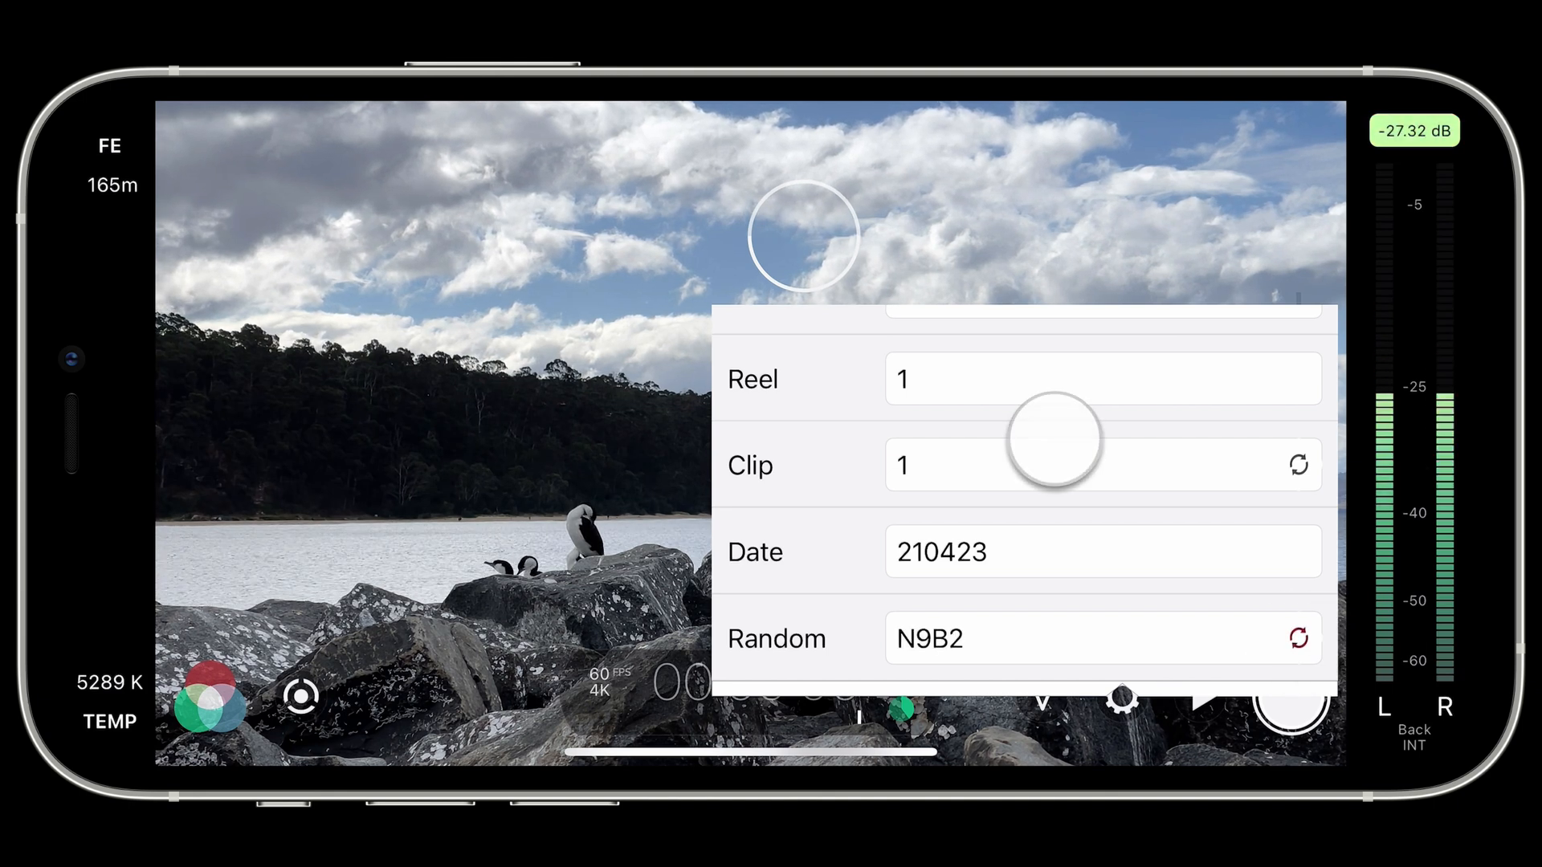
# - Select the Slate naming scheme, previewing Untitled_1A_6_N9B2.mov
pyautogui.scroll(-3)
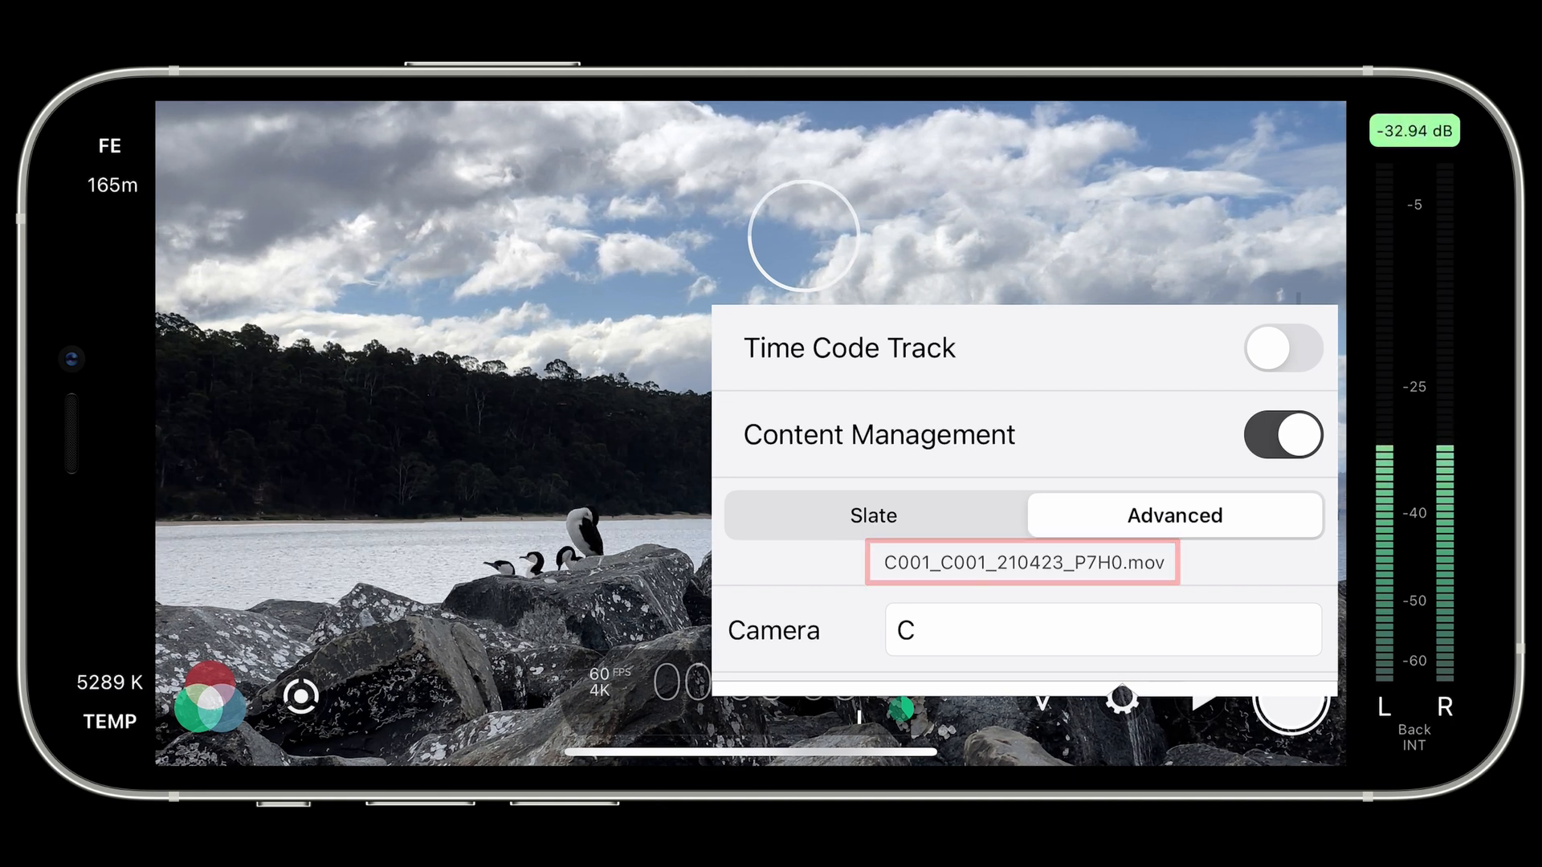
pyautogui.click(871, 514)
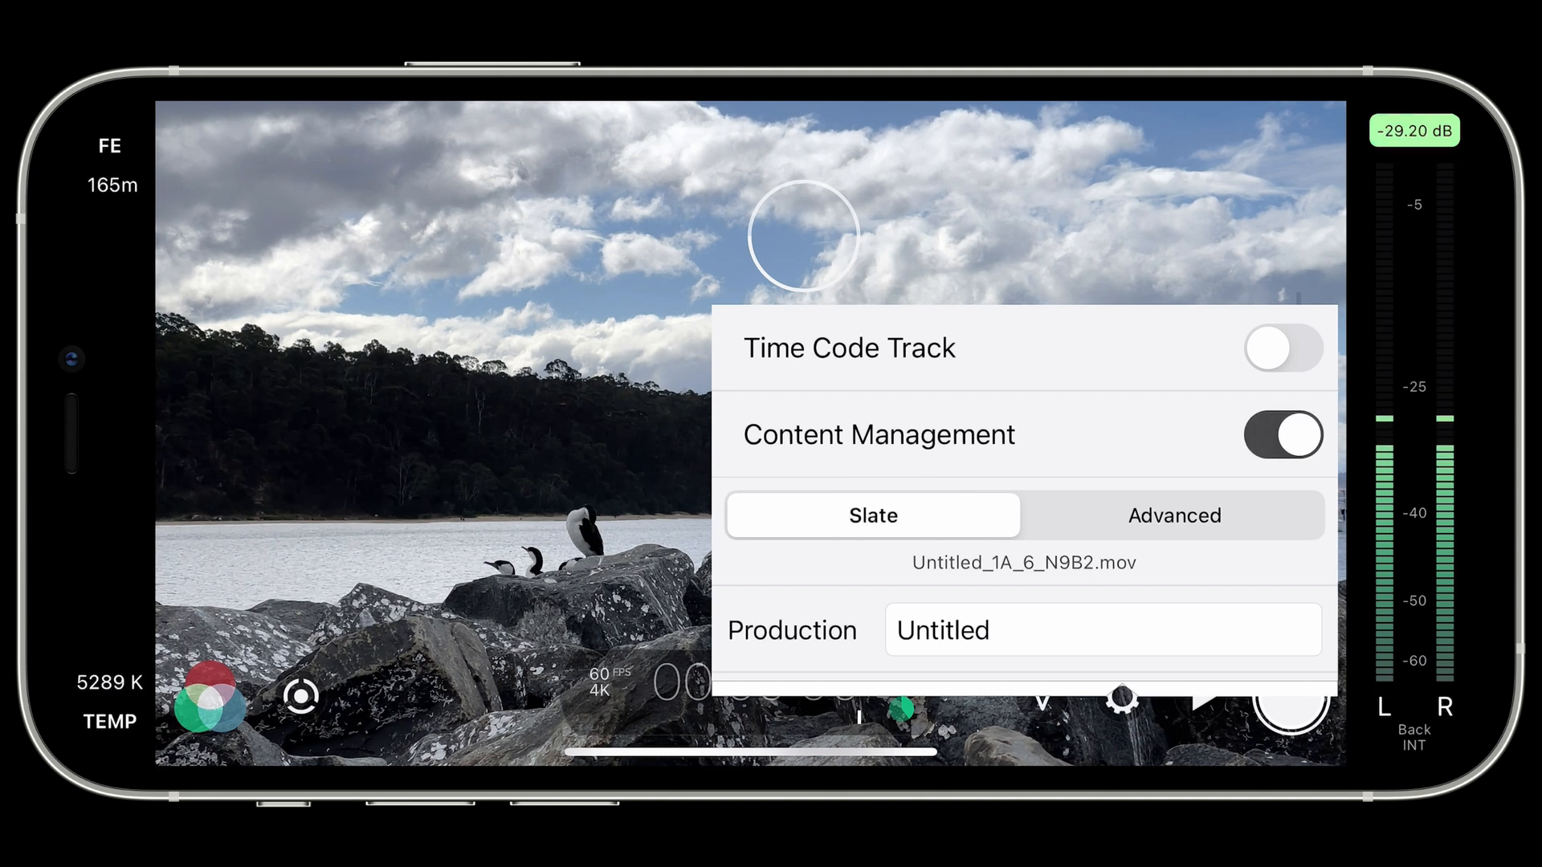